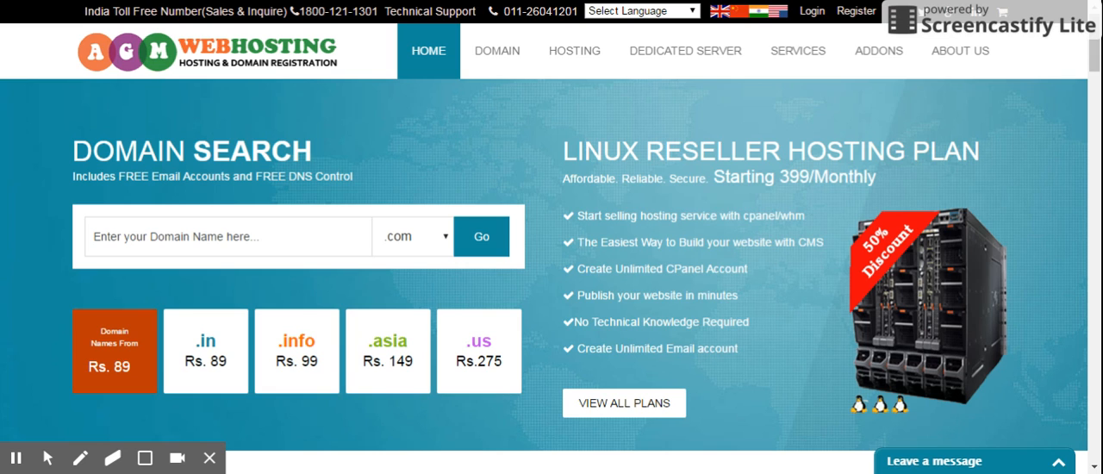
pyautogui.moveTo(808, 17)
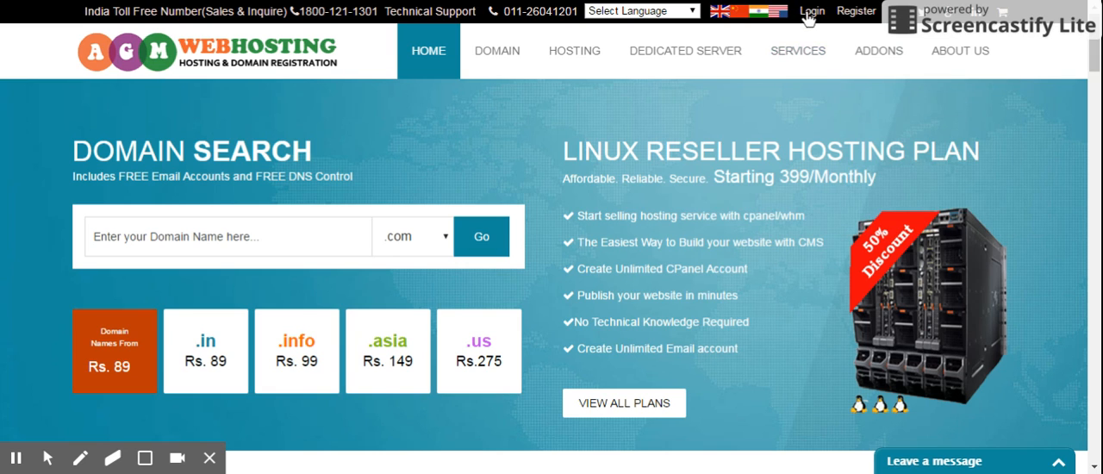
pyautogui.moveTo(672, 176)
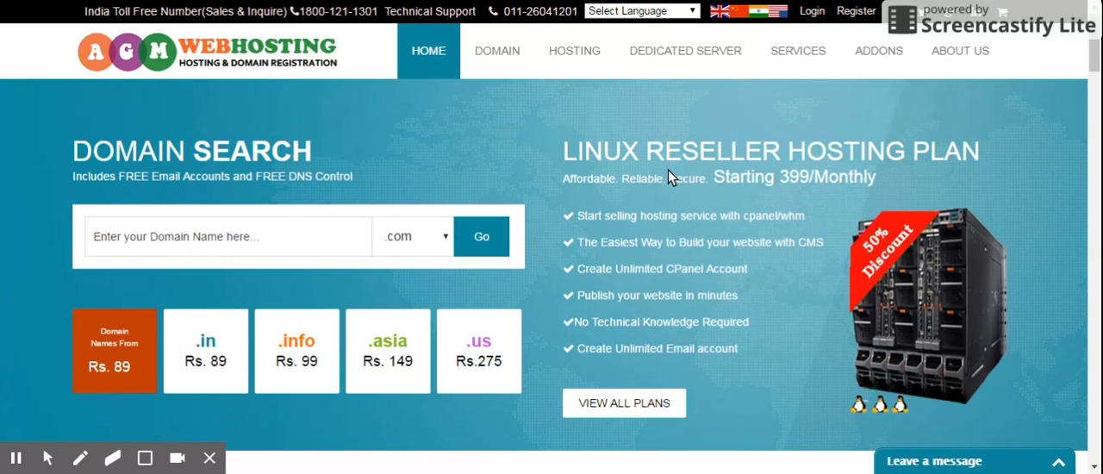
pyautogui.click(810, 10)
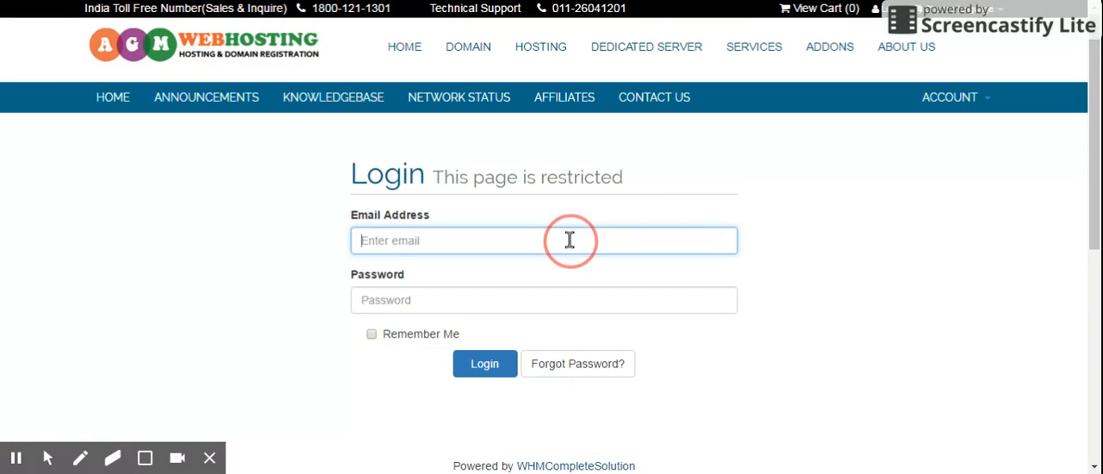
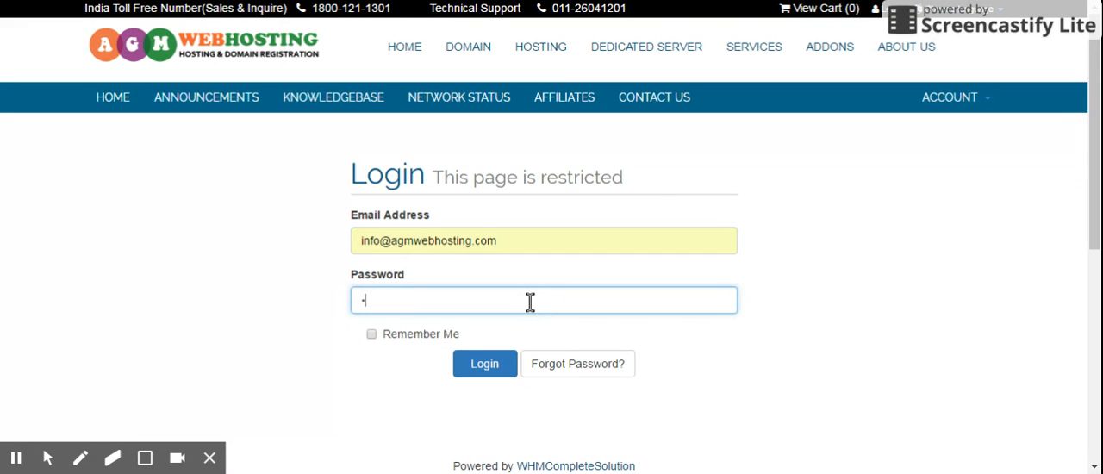
pyautogui.write('•••••')
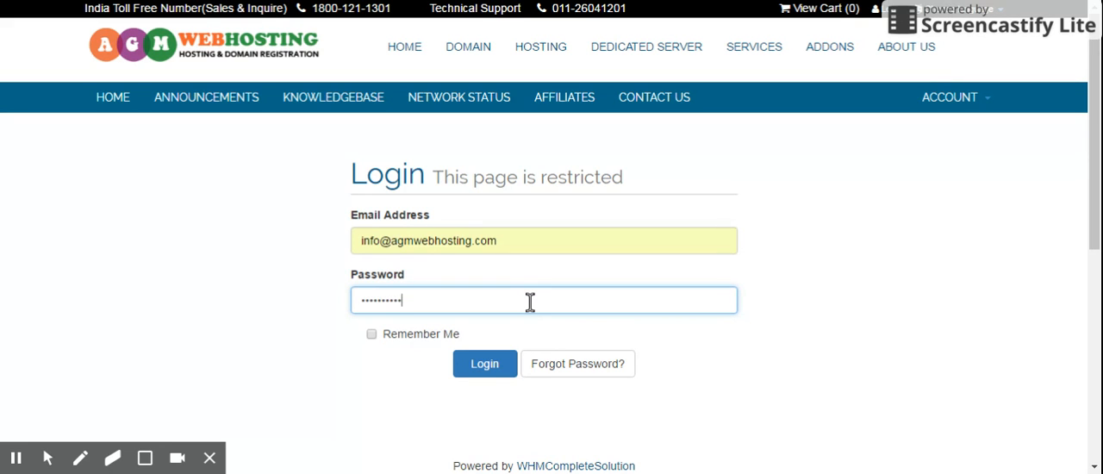
pyautogui.click(484, 362)
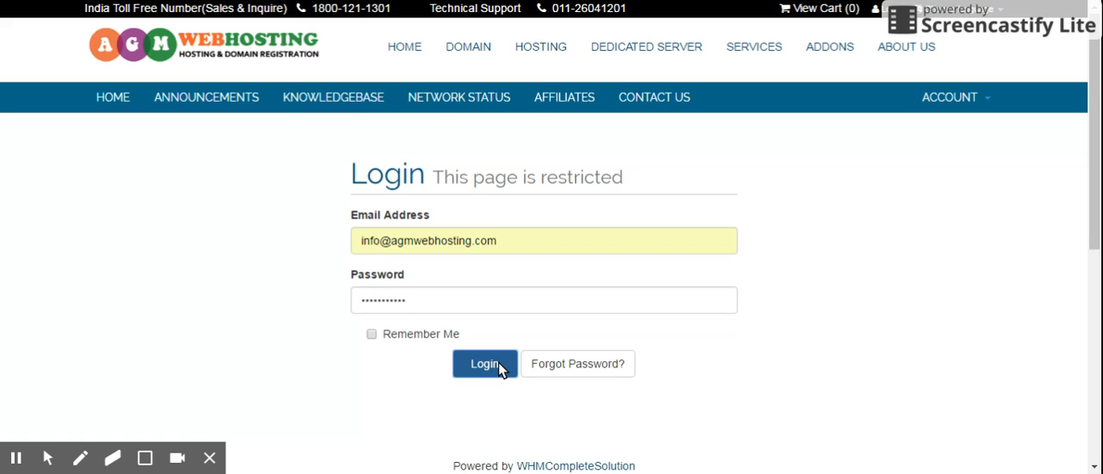
pyautogui.click(484, 362)
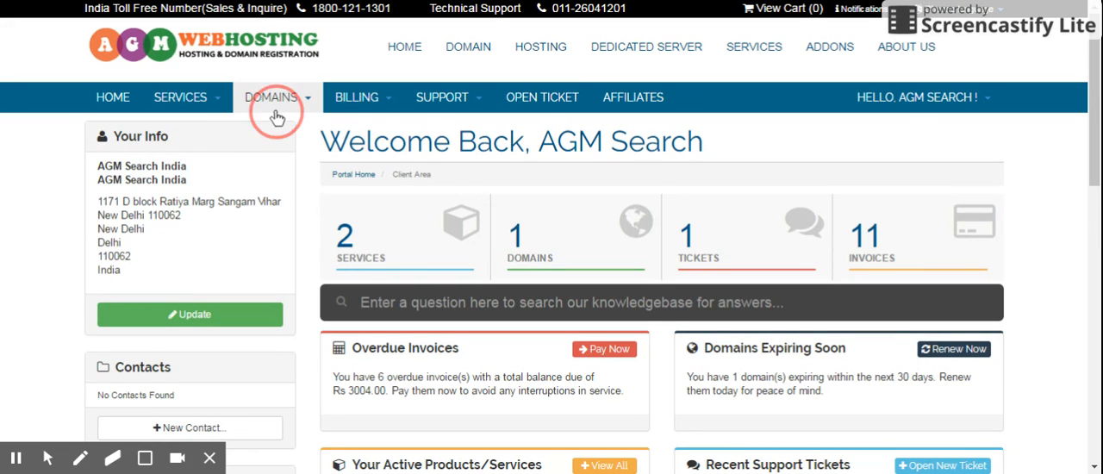
# Go to My Domains and reach the nameserver settings for ethonce.com.
pyautogui.click(272, 96)
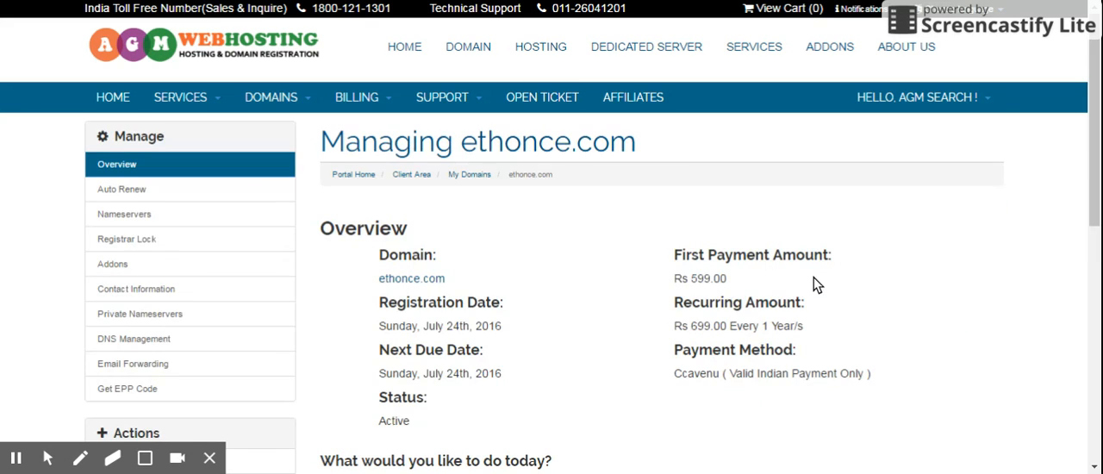
pyautogui.moveTo(169, 313)
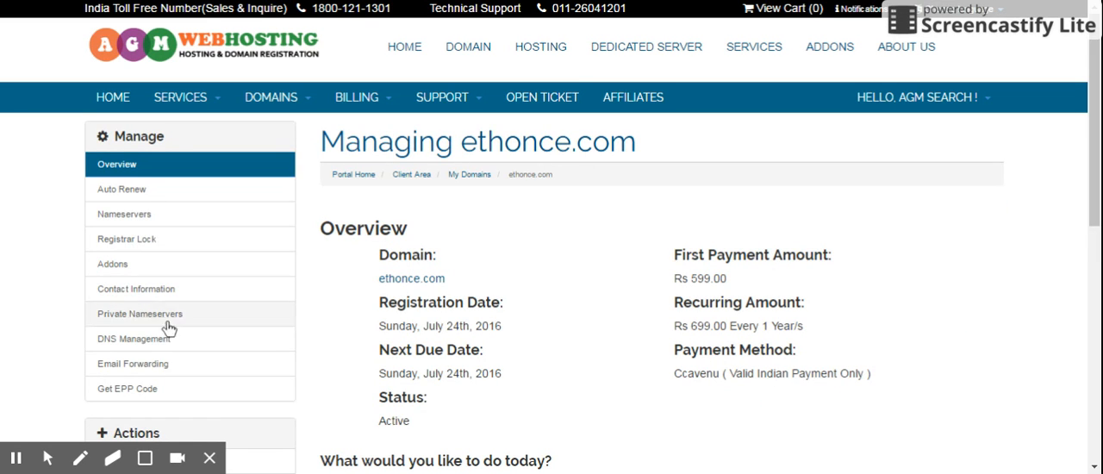
pyautogui.moveTo(124, 213)
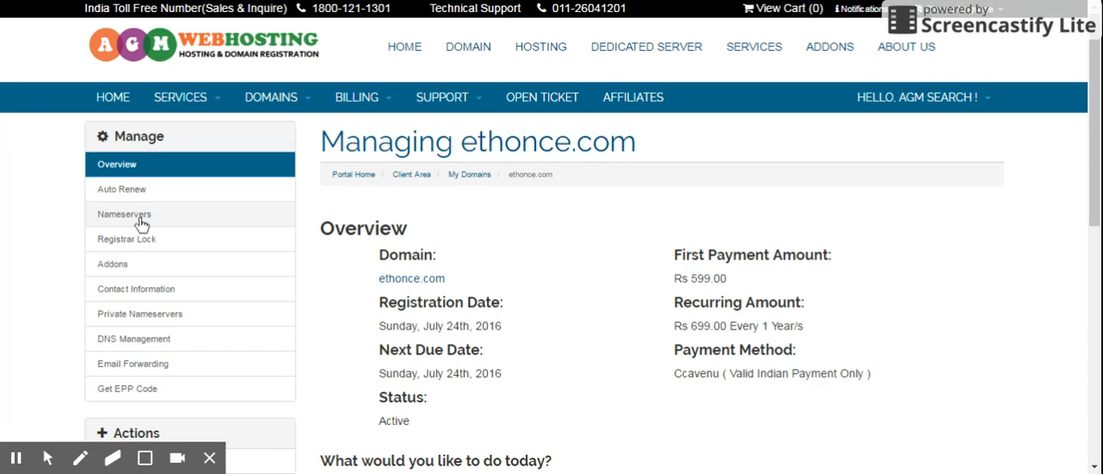
pyautogui.click(124, 214)
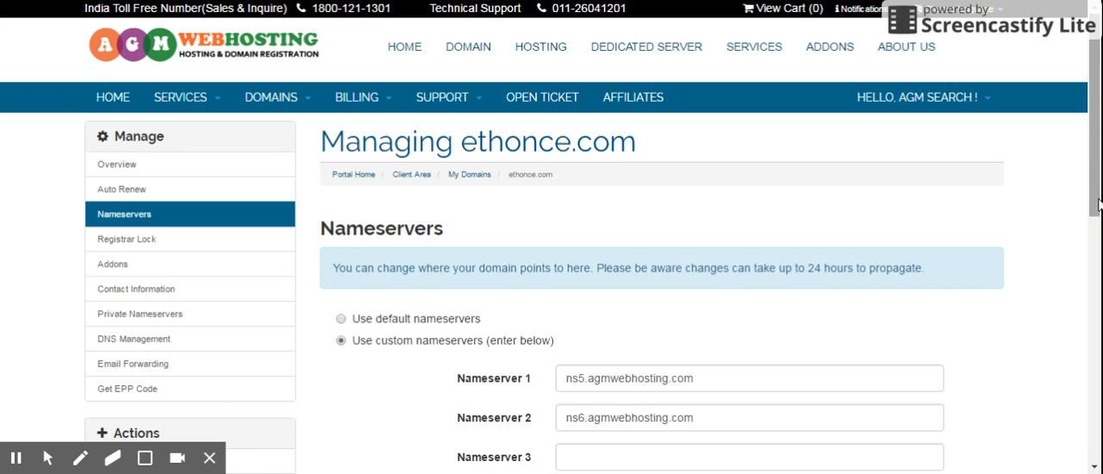
# Briefly switch ethonce.com to default nameservers, then restore custom ns5 and ns6.agmwebhosting.com.
pyautogui.scroll(-3)
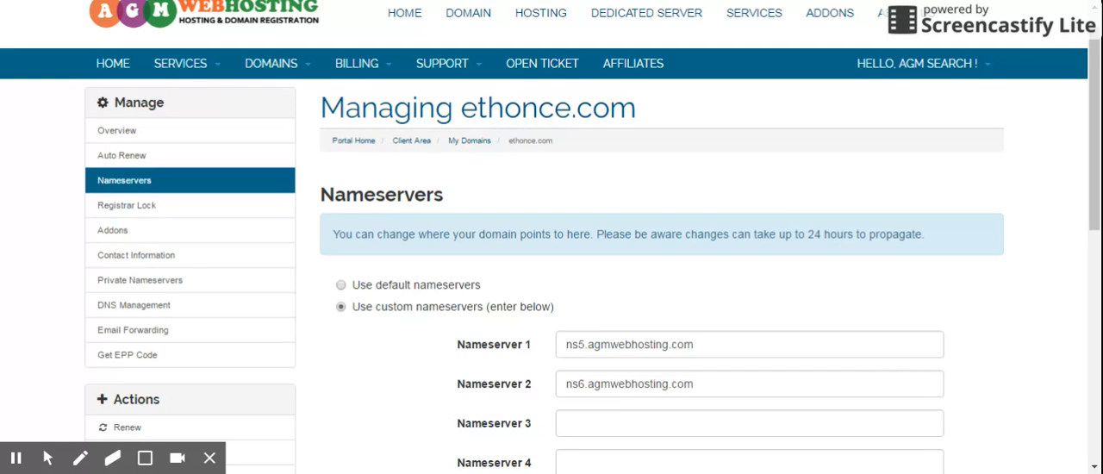
pyautogui.click(341, 284)
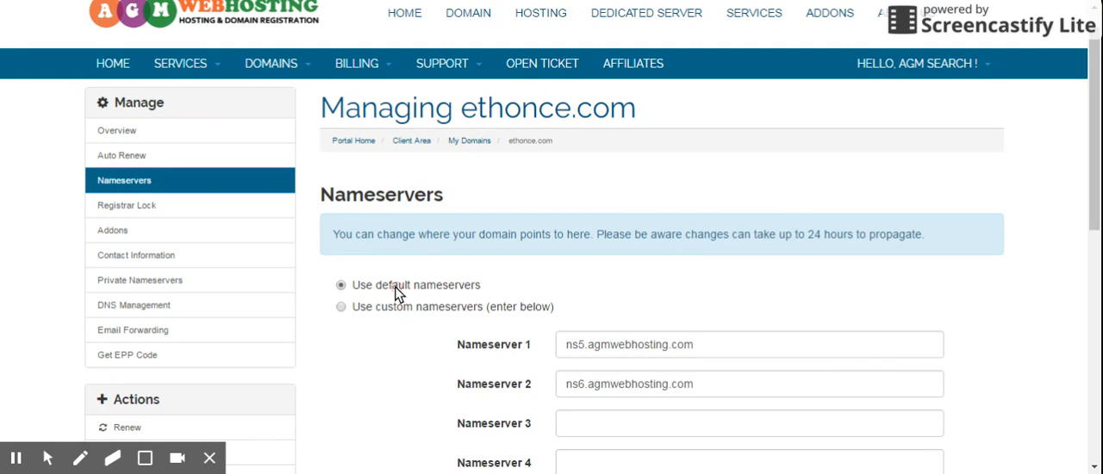
pyautogui.scroll(-3)
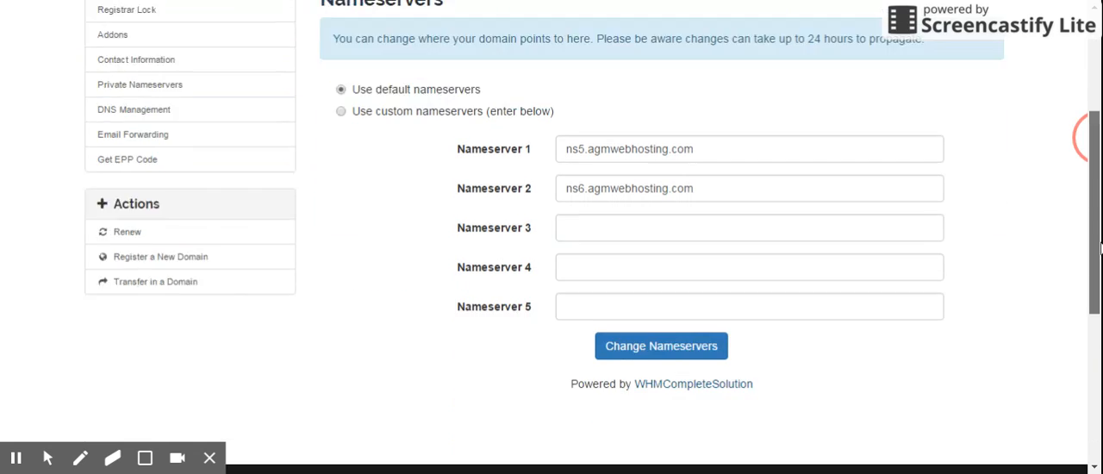
pyautogui.scroll(-3)
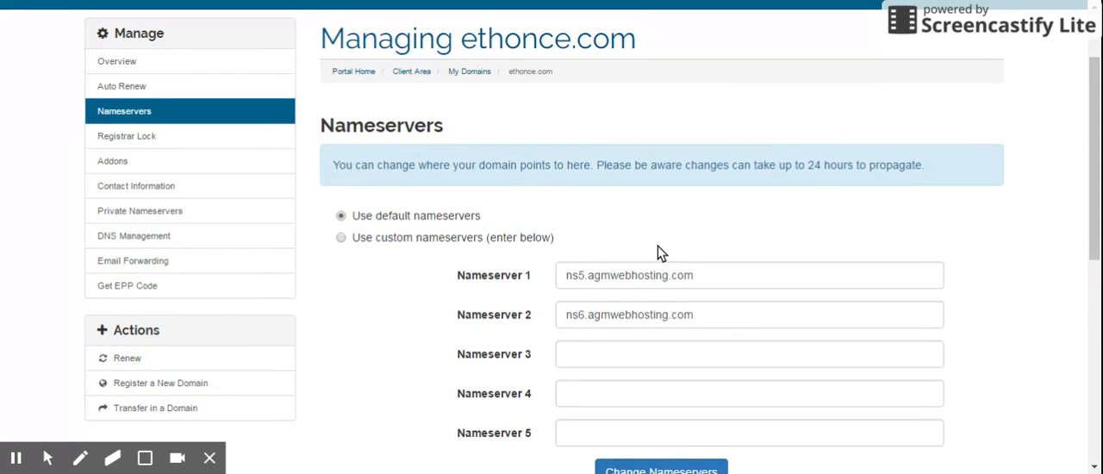
pyautogui.click(342, 238)
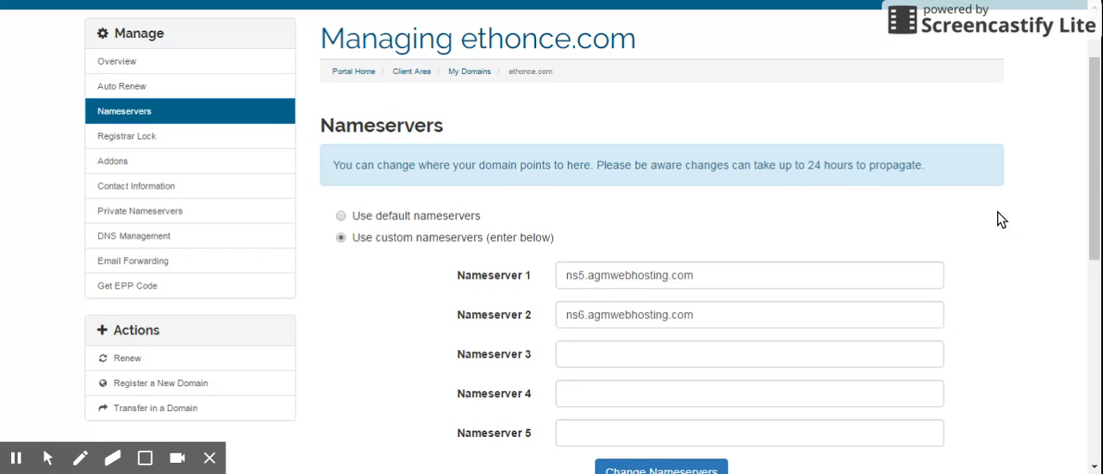
pyautogui.scroll(-3)
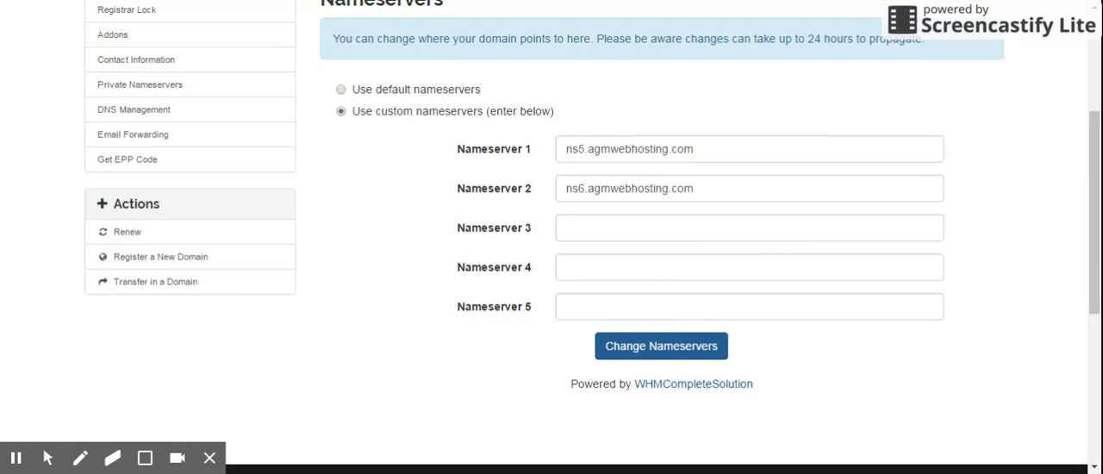
pyautogui.click(341, 111)
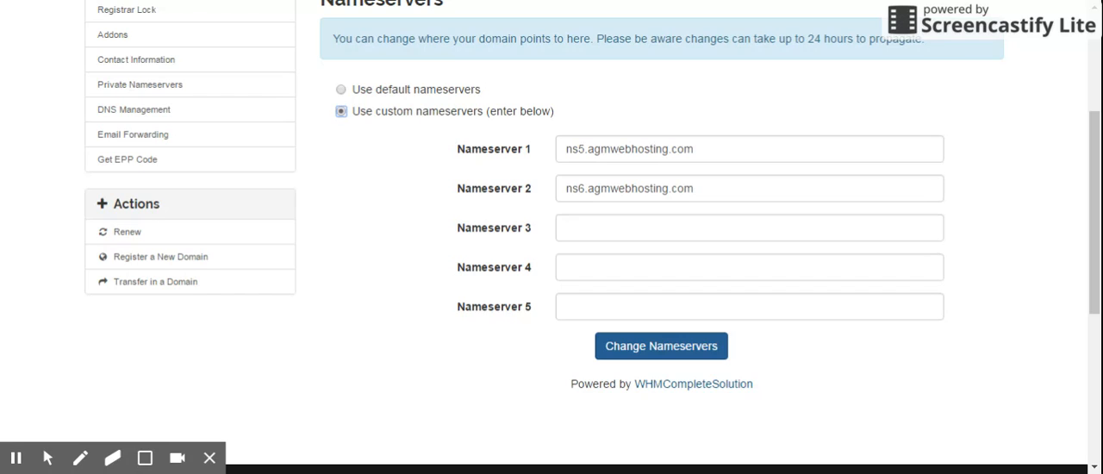